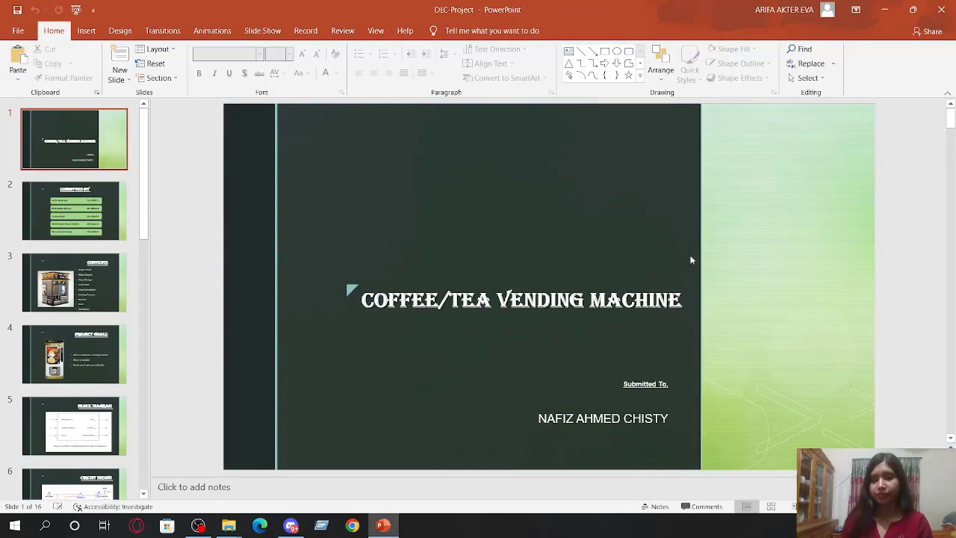
# - Show the Submitted By slide listing the five team members and their IDs
pyautogui.click(75, 210)
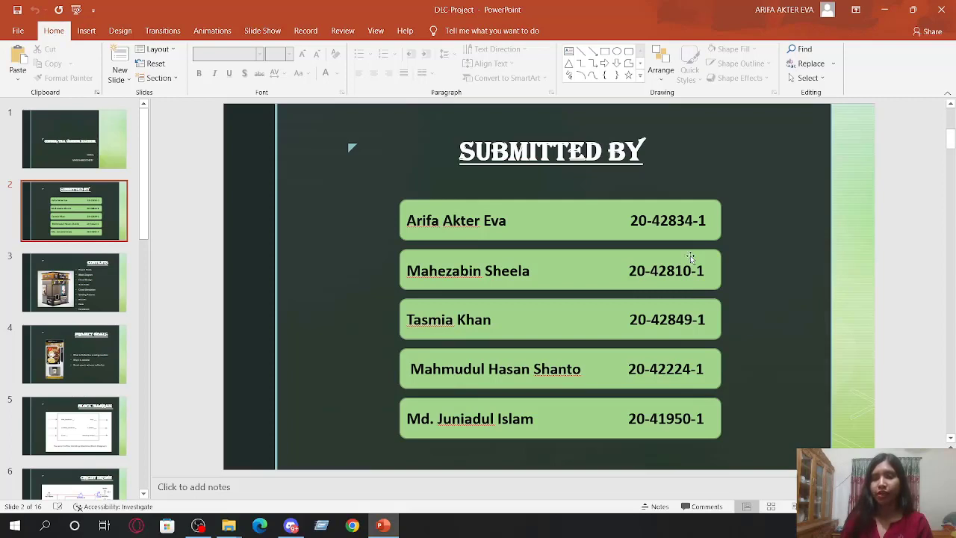
# - Run the slide show from the beginning, presenting the Coffee/Tea Vending Machine title slide
pyautogui.click(73, 282)
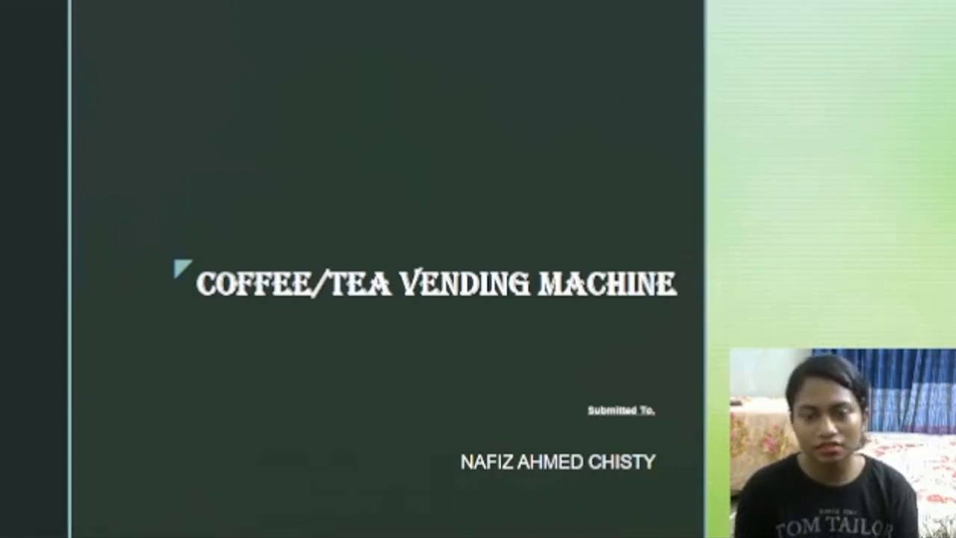
pyautogui.press('right')
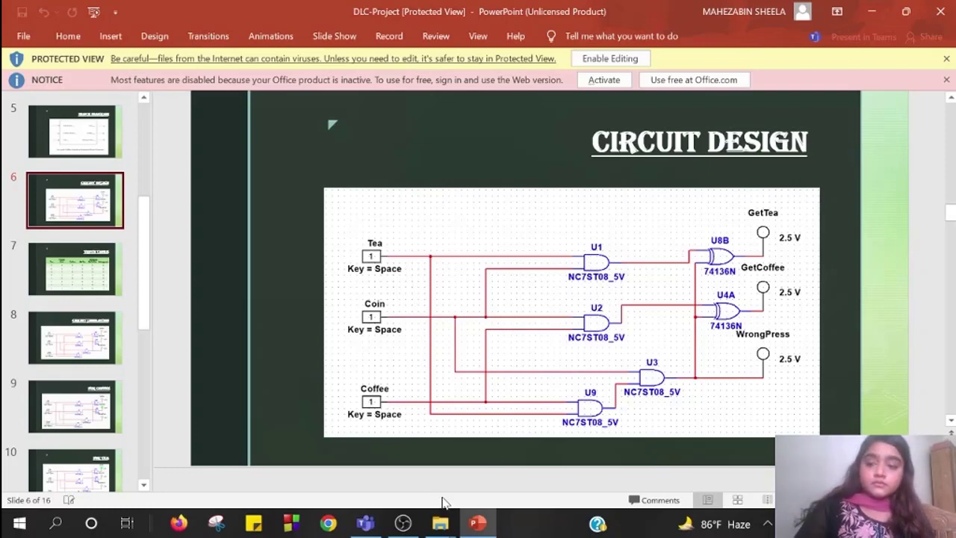
pyautogui.moveTo(93, 304)
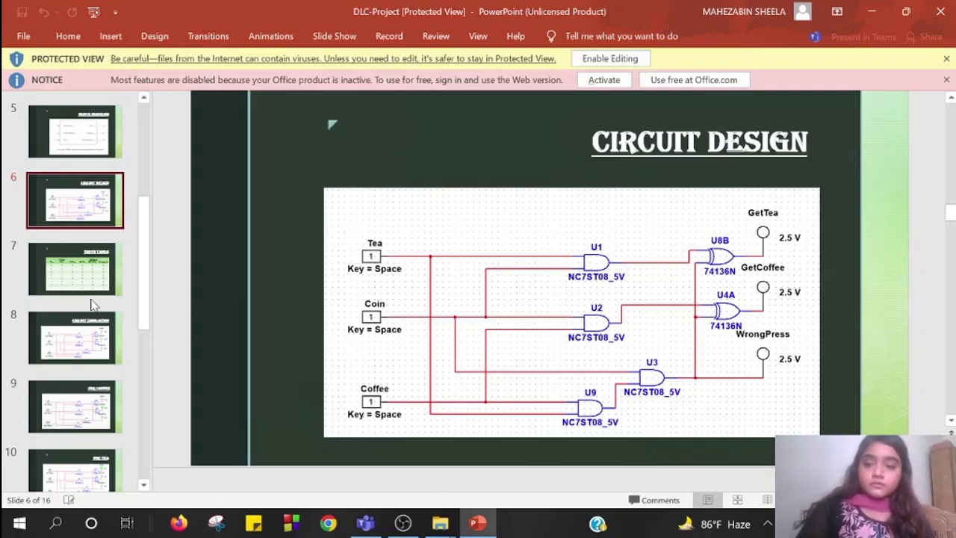
# - Show slide 7, the Truth Table of Tea/Coin/Coffee inputs against GetTea, GetCoffee, WrongInput
pyautogui.click(75, 269)
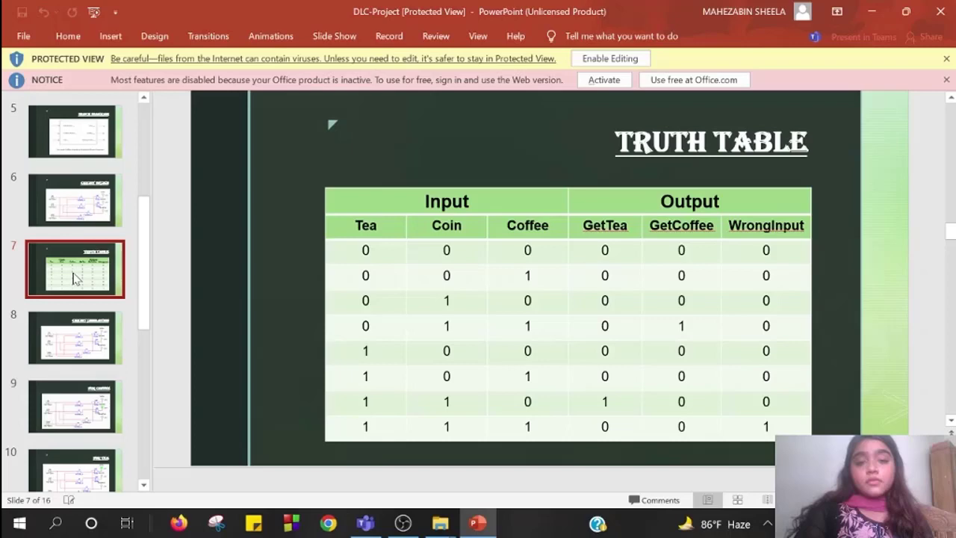